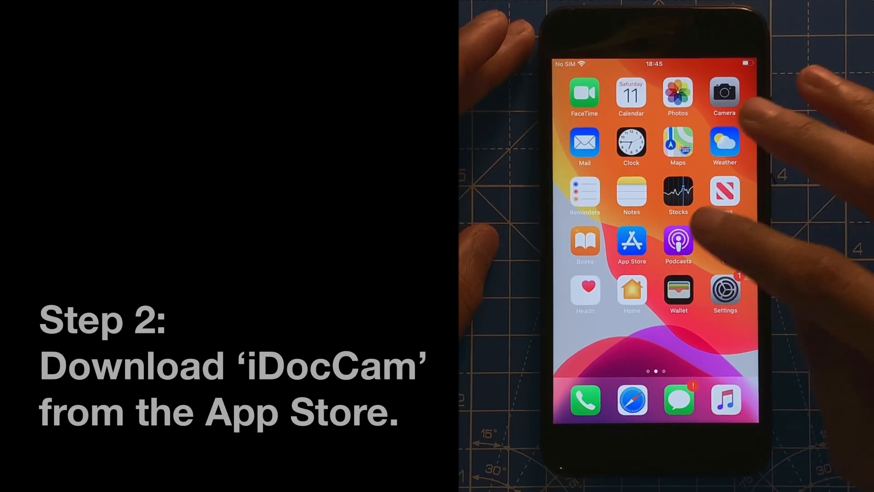
From the home screen, search the App Store for 'idoccam' and submit the query
{"action": "left_click", "coordinate": [631, 242]}
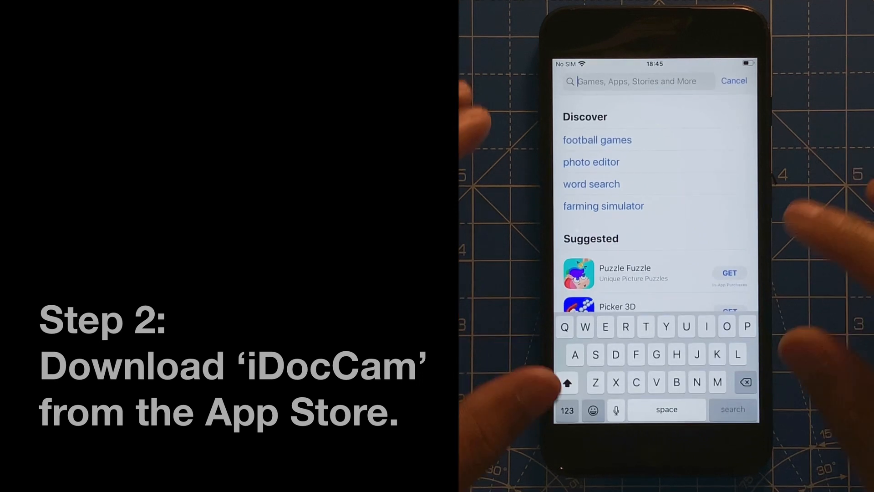
{"action": "type", "text": "Idoccam"}
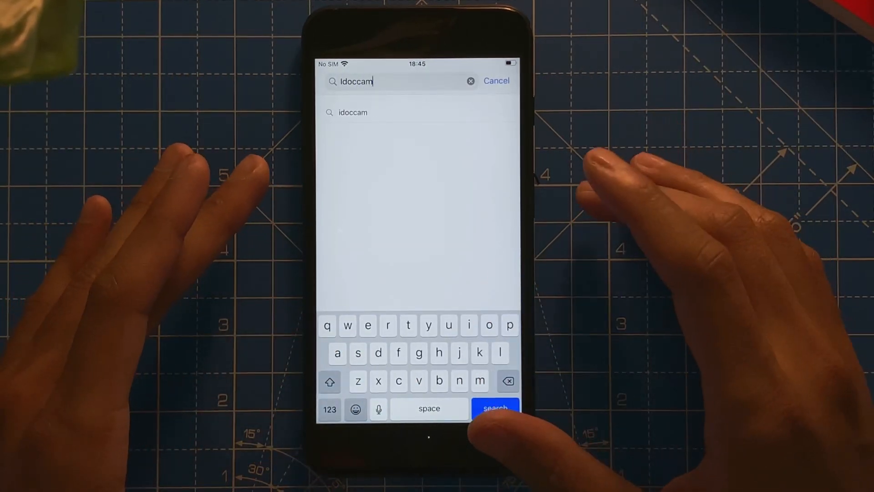
{"action": "left_click", "coordinate": [495, 408]}
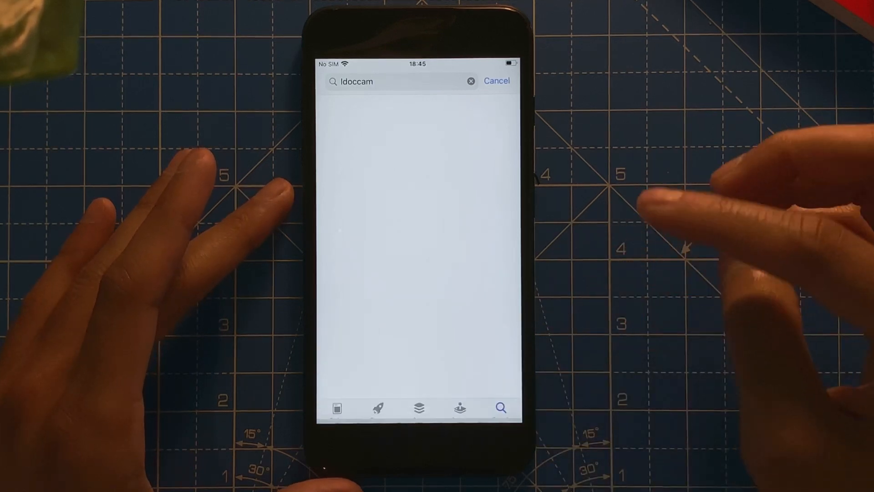